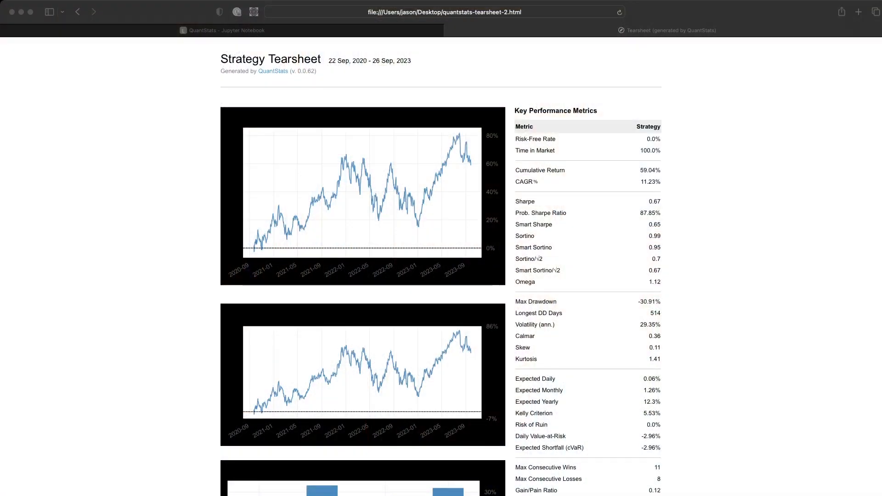
Load AAPL daily data with openbb.stocks.load("AAPL") and compute returns via pct_change().dropna().
scroll("down", 3)
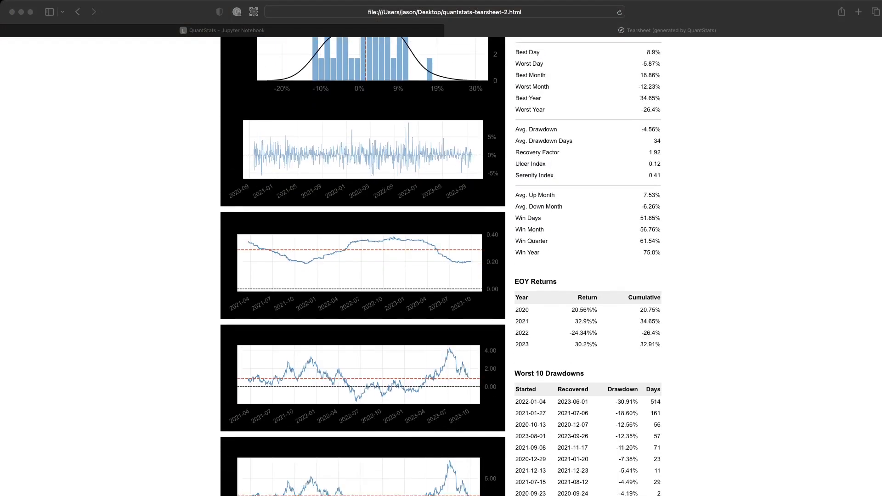
scroll("down", 3)
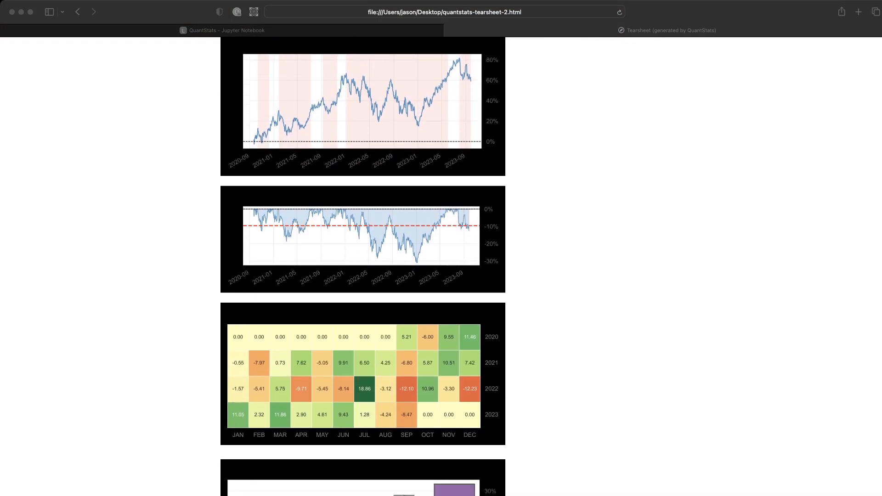
scroll("down", 3)
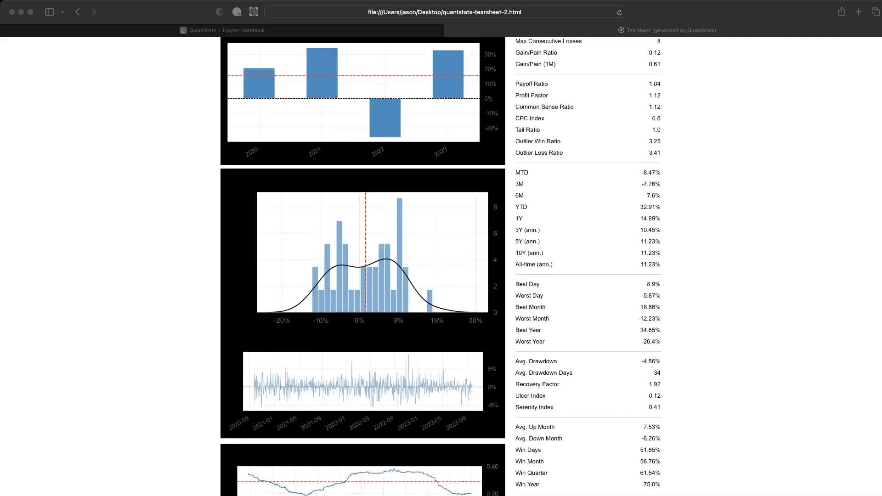
scroll("up", 3)
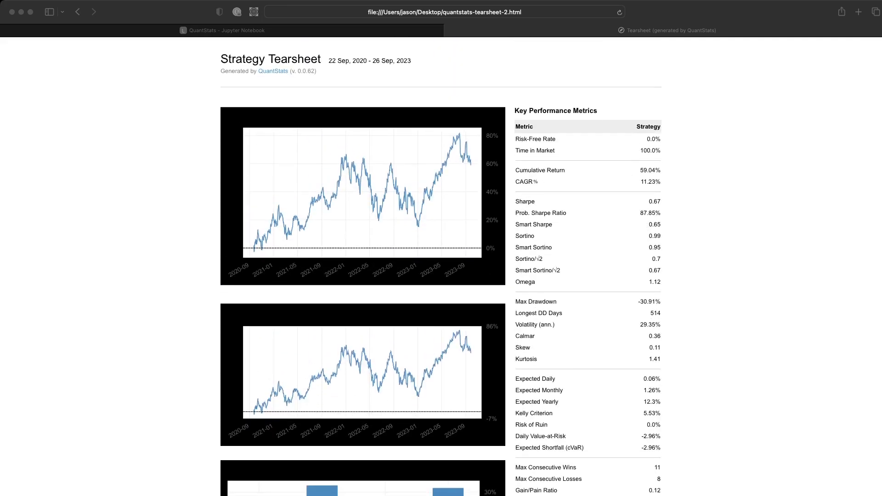
left_click(222, 30)
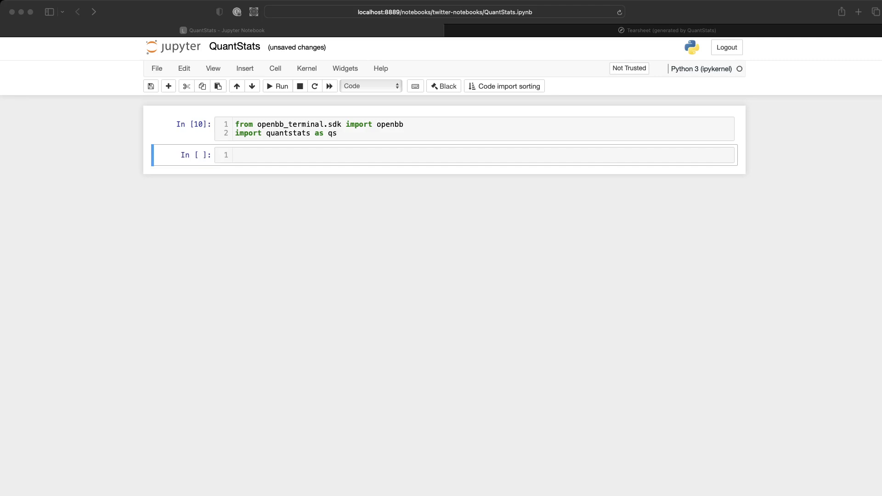
type("aapl = openbb.stocks.load(\"AAPL\")")
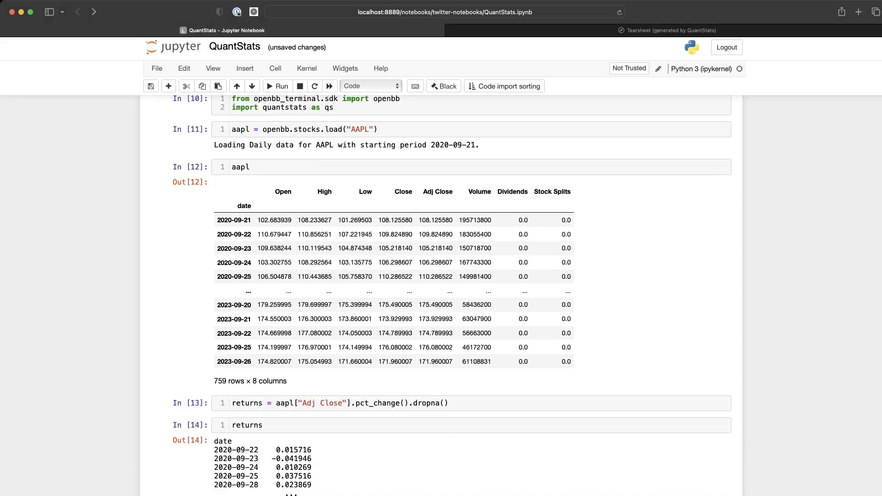
Scroll through the qs.reports.full(returns) tearsheet: cumulative returns, rolling Sharpe/Sortino, drawdowns.
scroll("down", 3)
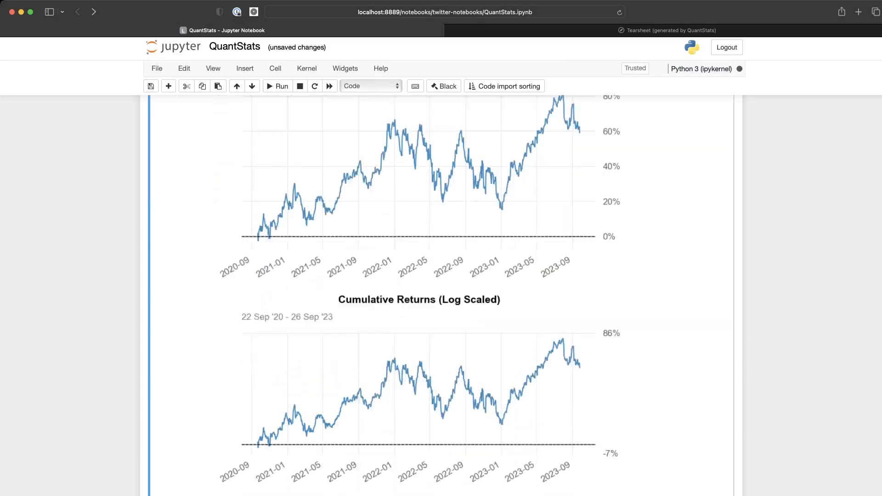
scroll("down", 3)
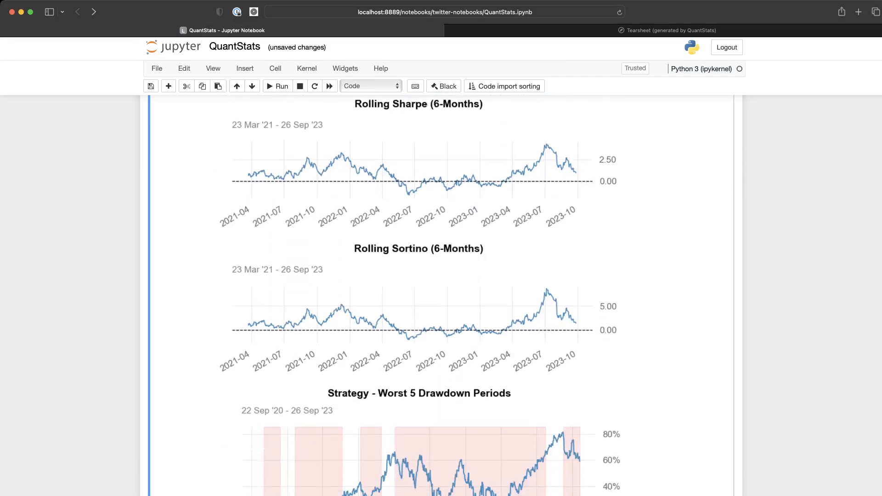